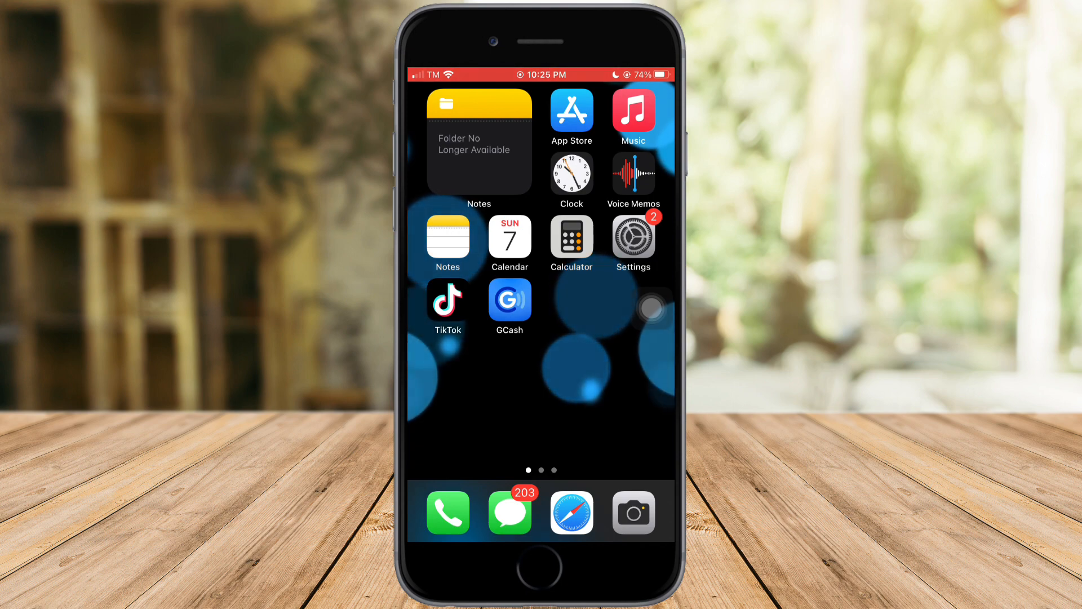
Launch the Settings app from the Home Screen
left_click(633, 235)
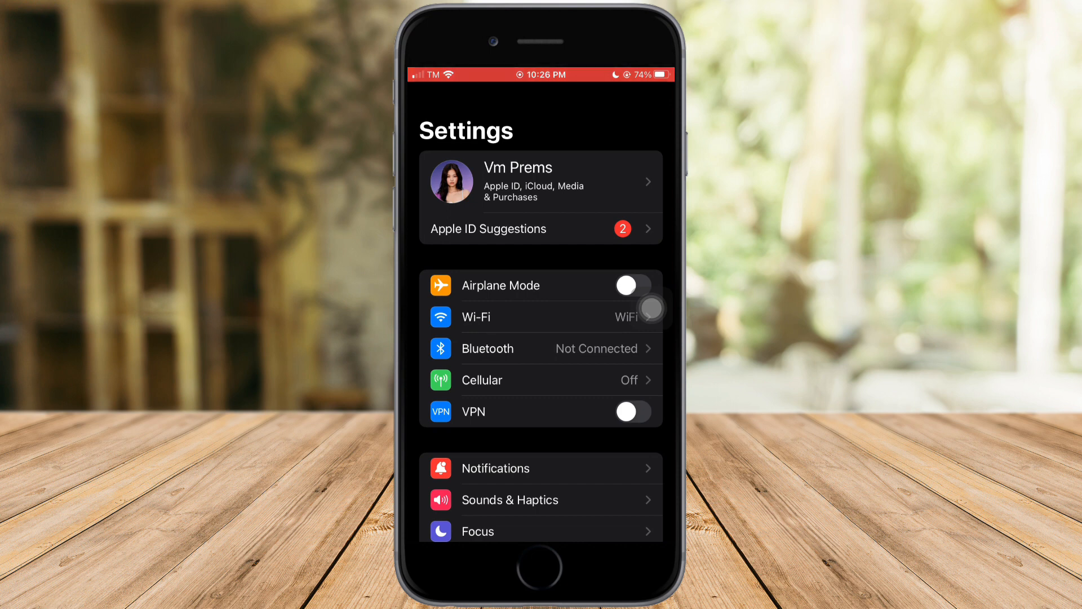
Scroll down the Settings list and enter the Accessibility page
scroll("down", 3)
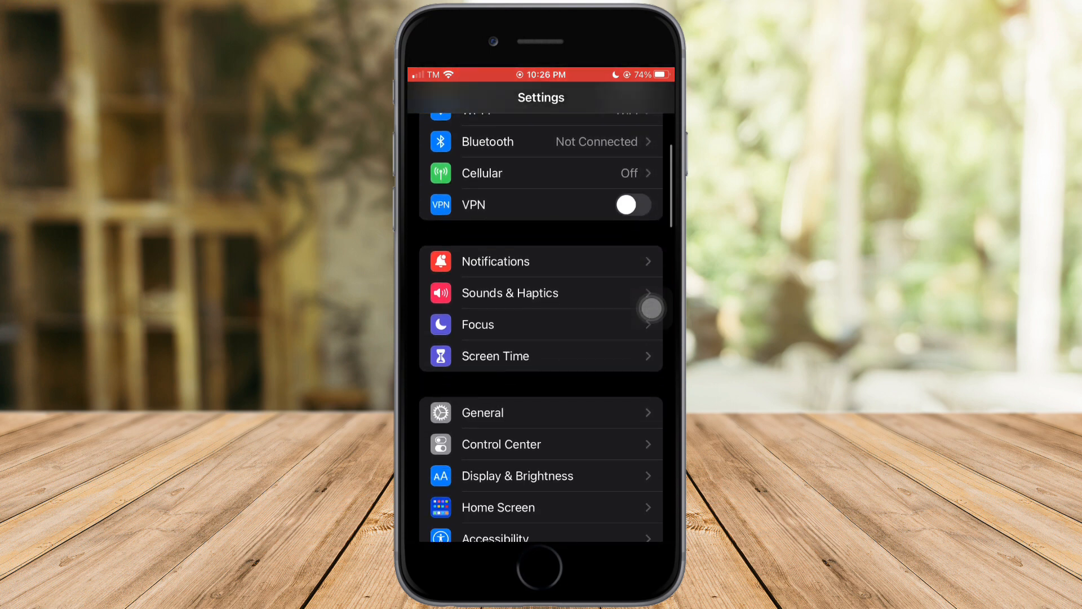
scroll("down", 3)
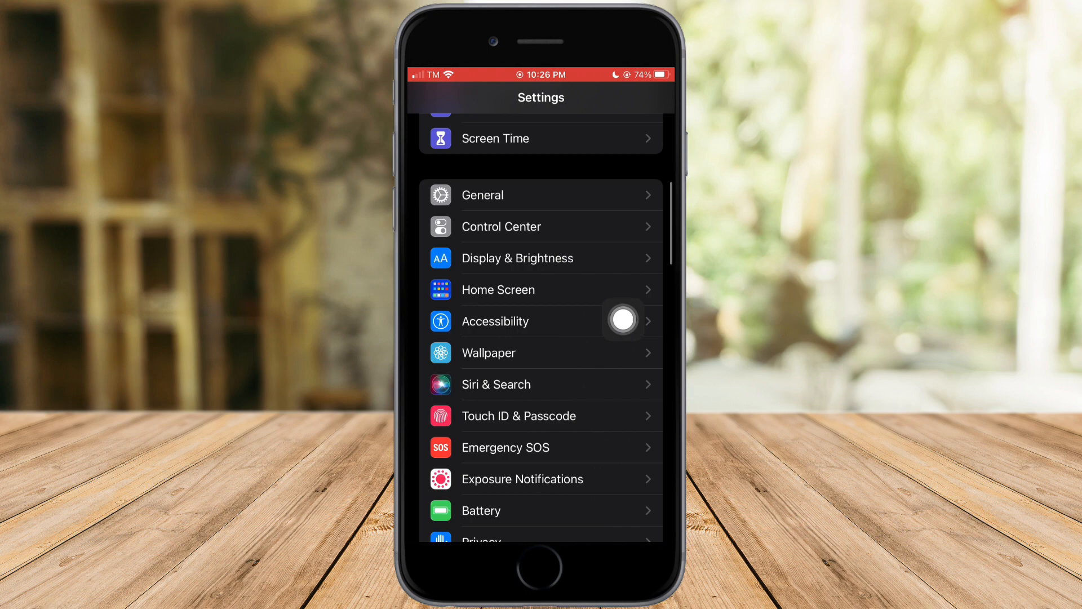
left_click(496, 321)
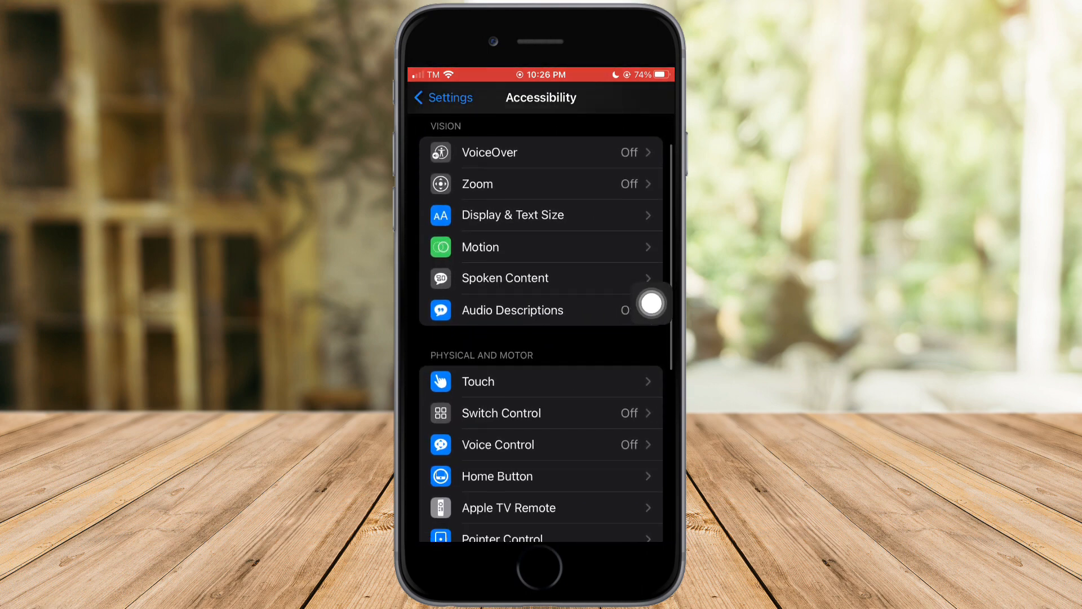
mouse_move(532, 453)
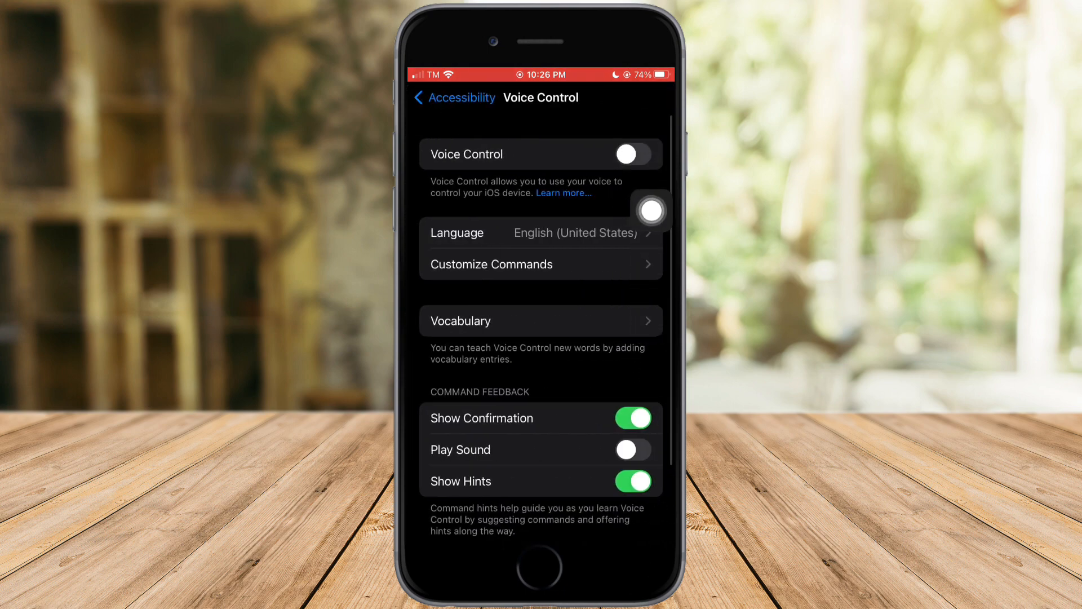
Go into Customize Commands and select the custom command 'Unlock my phone'
left_click(634, 153)
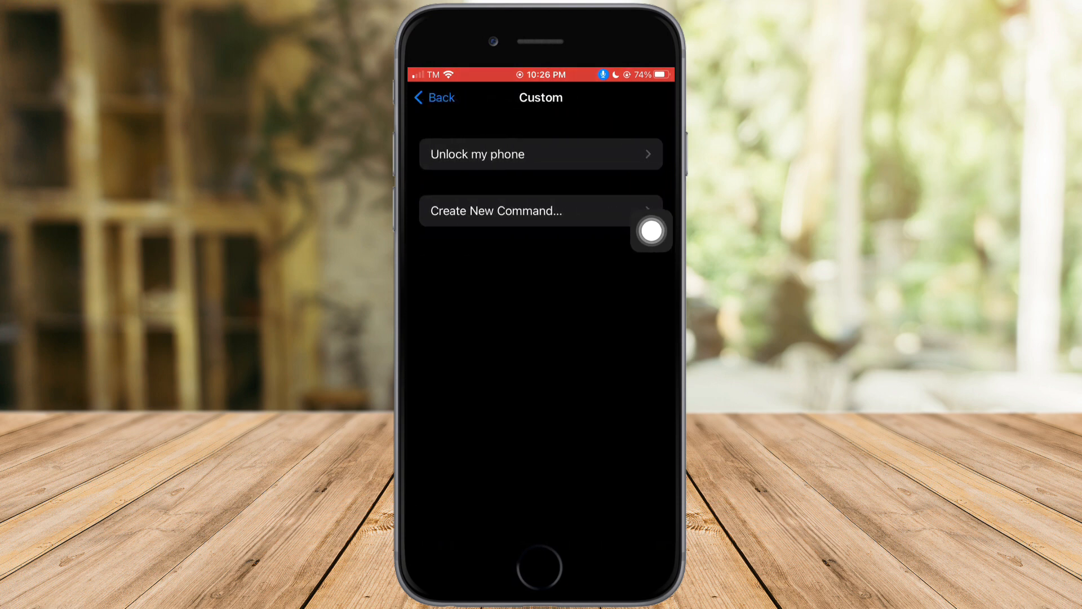
left_click(540, 154)
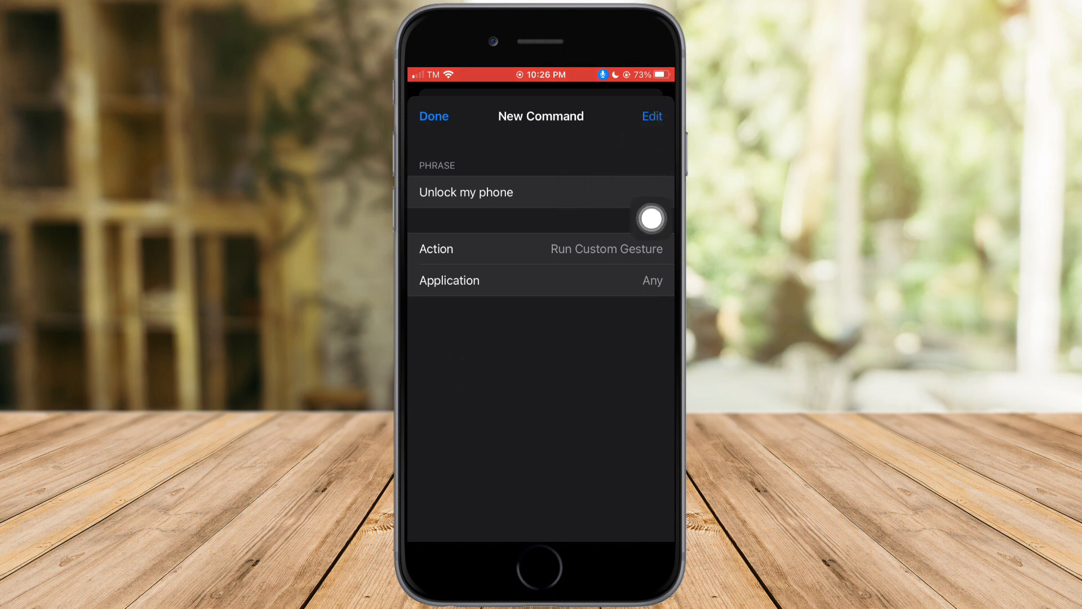
Edit the command's phrase field, replacing 'Unlock my phone' with new text
left_click(465, 191)
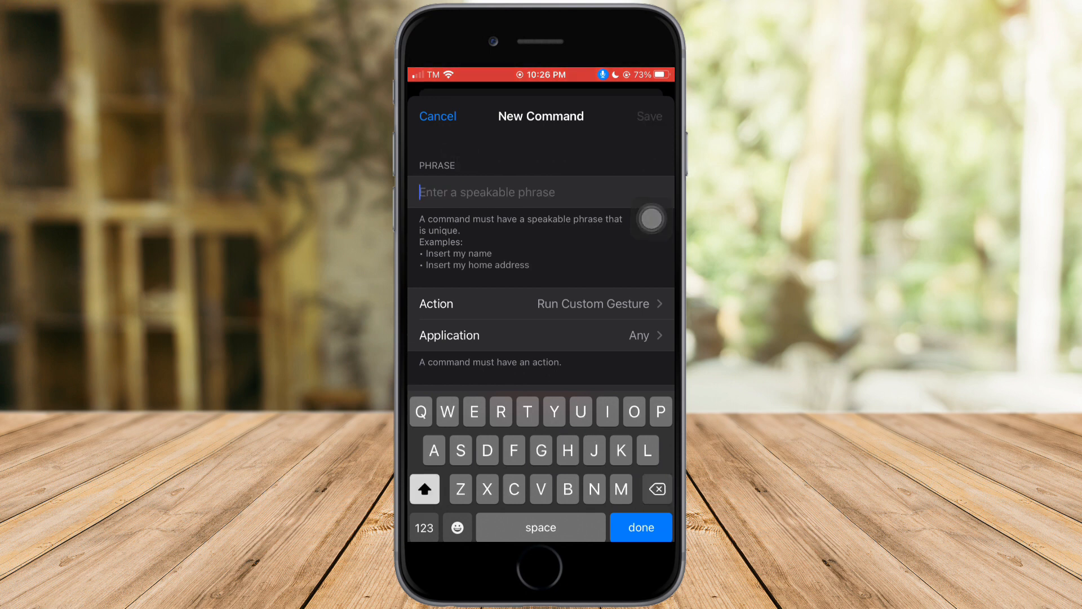
type("in put here appraises can use so for the slabs")
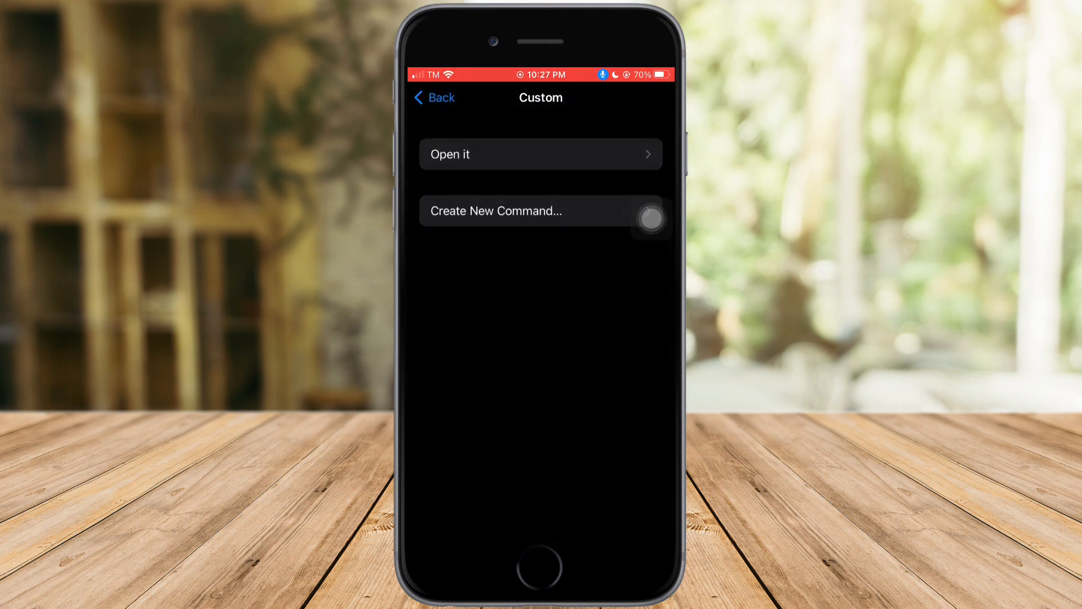
Reopen the 'Open it' command for editing and show its Action choices
left_click(516, 211)
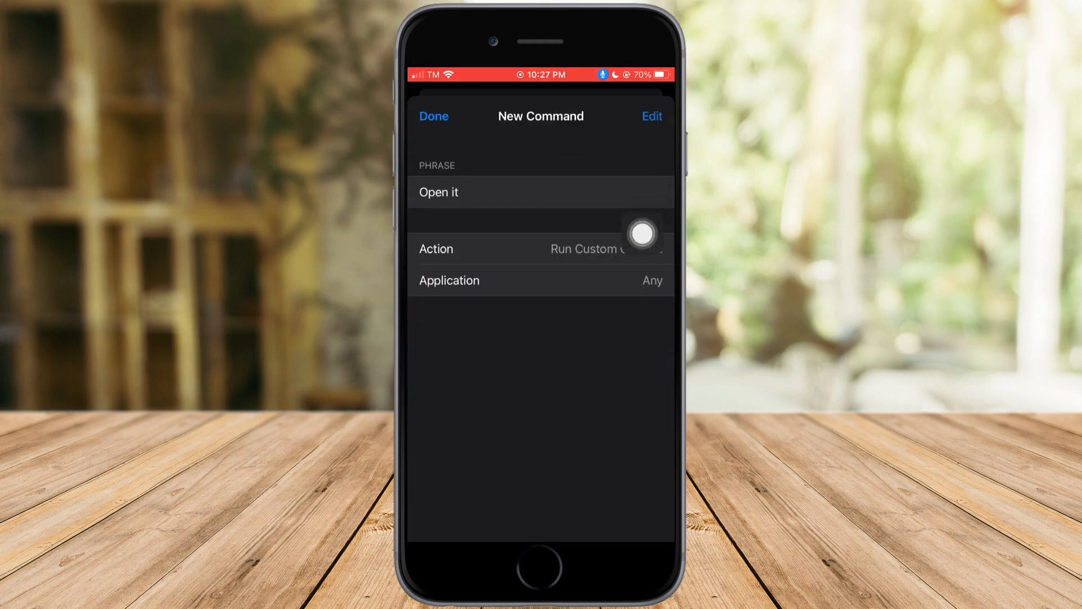
mouse_move(627, 300)
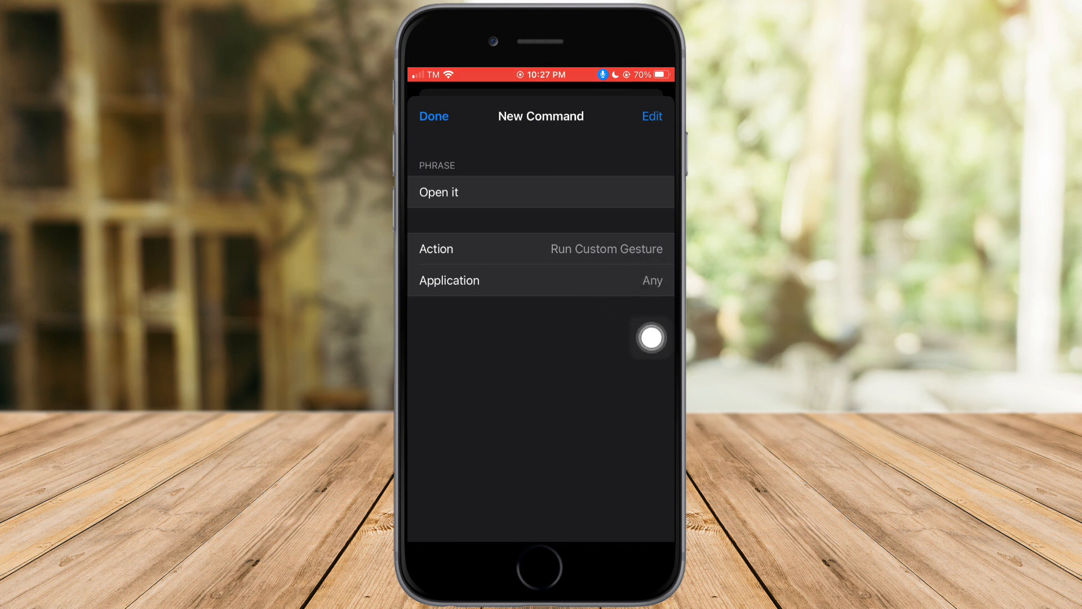
left_click(434, 116)
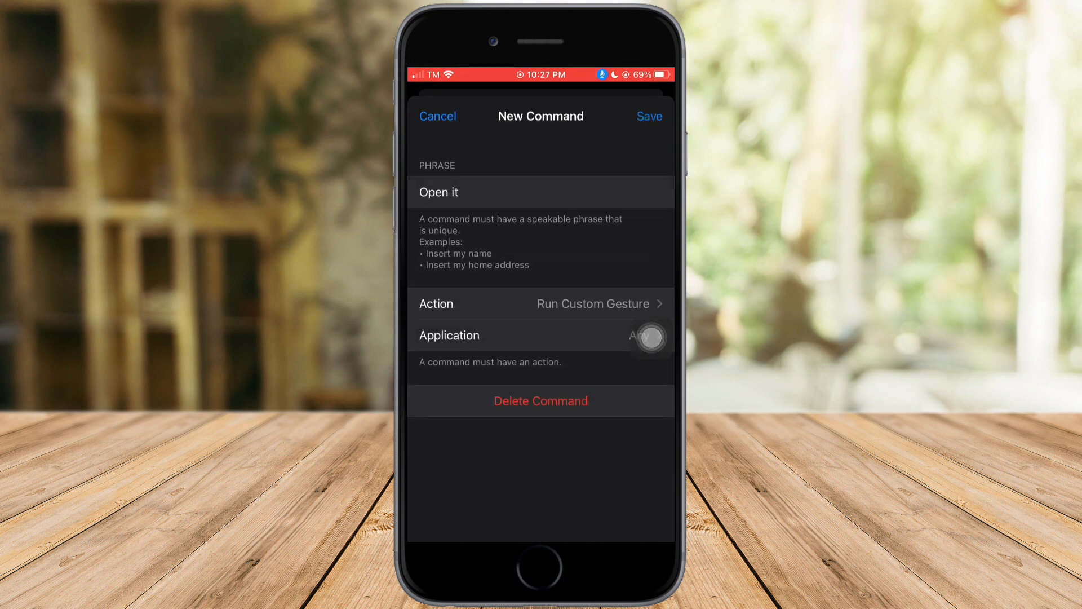
left_click(540, 304)
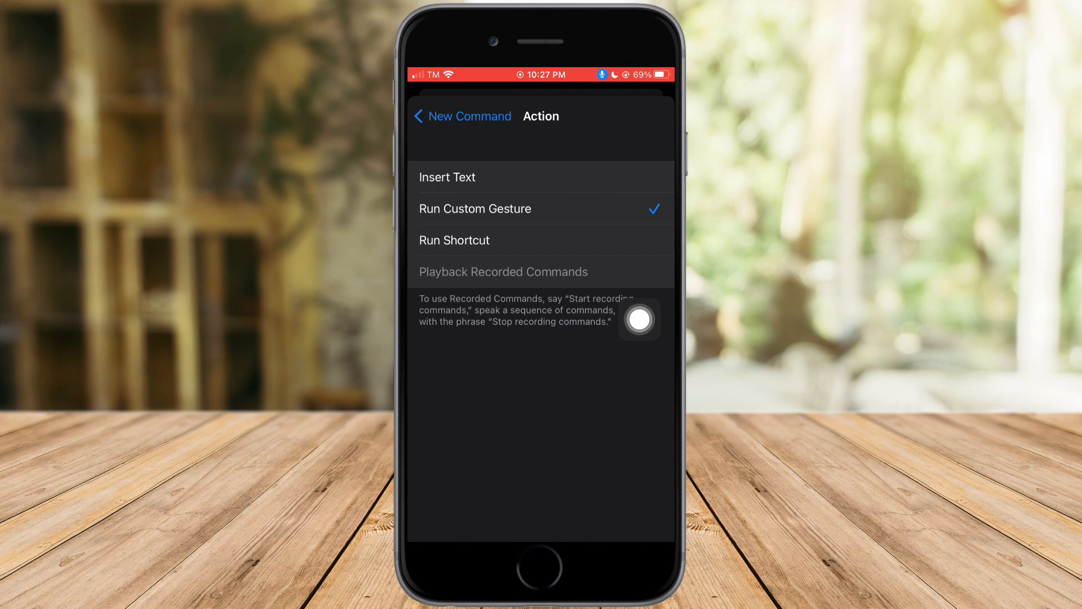
Choose Run Custom Gesture to reach the blank New Gesture recording screen
left_click(474, 208)
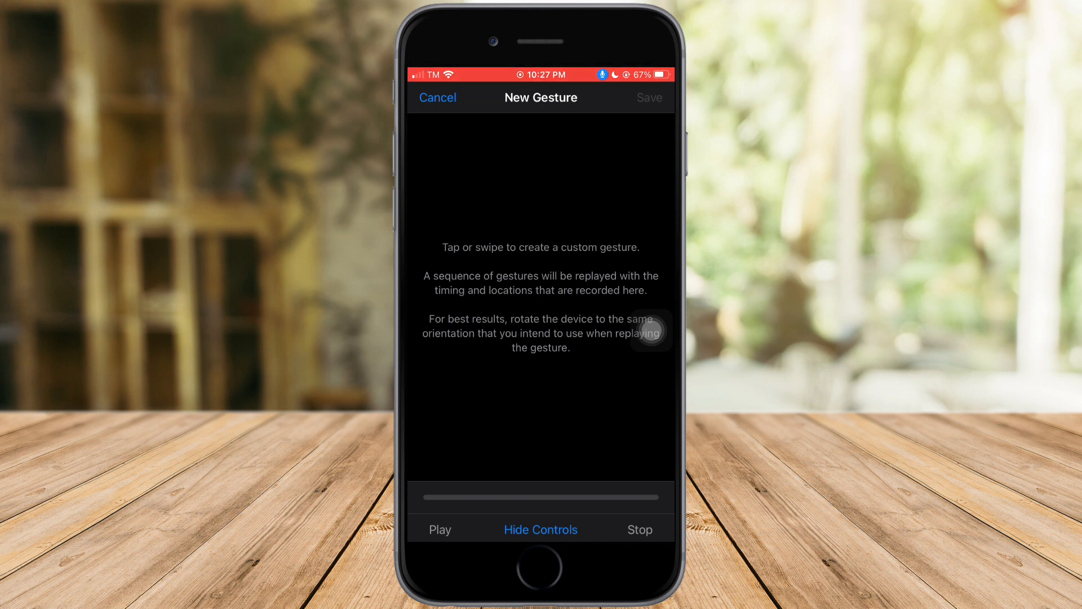
Keep the recorded gesture and save the 'Open it' command
left_click(541, 410)
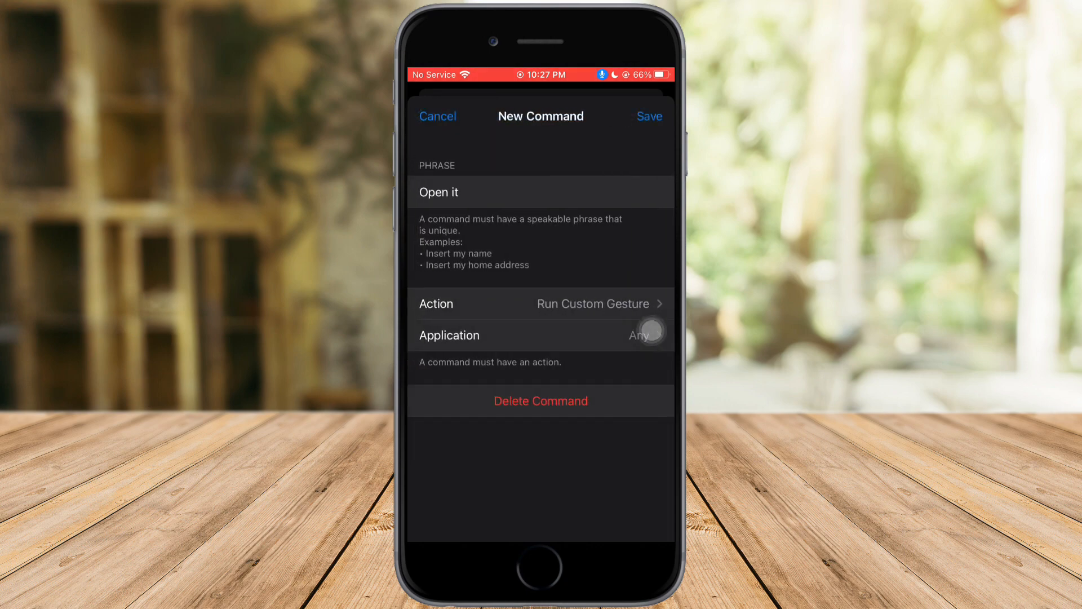
left_click(438, 116)
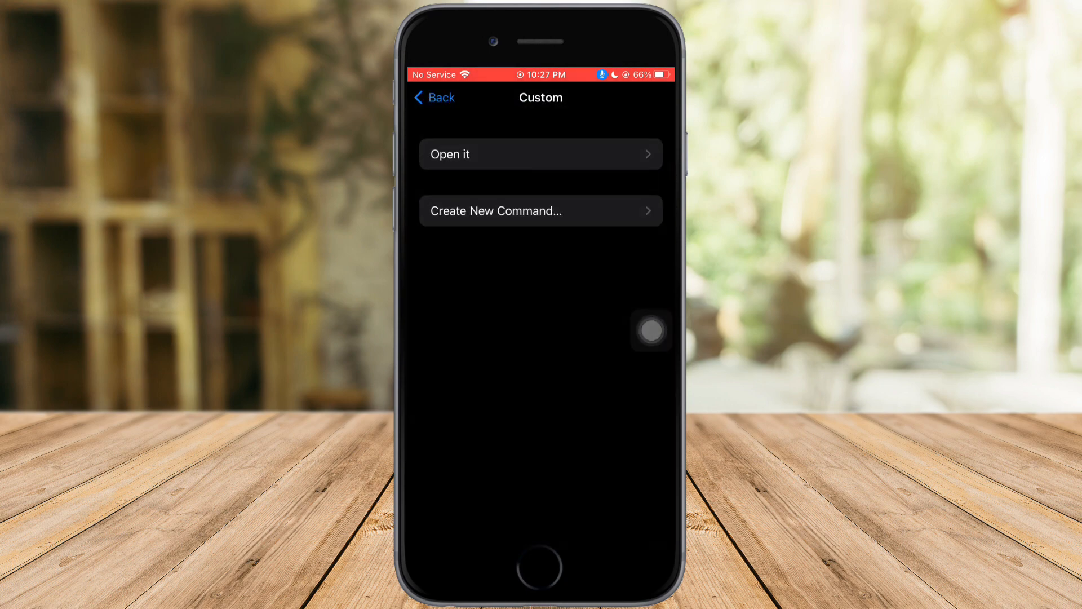